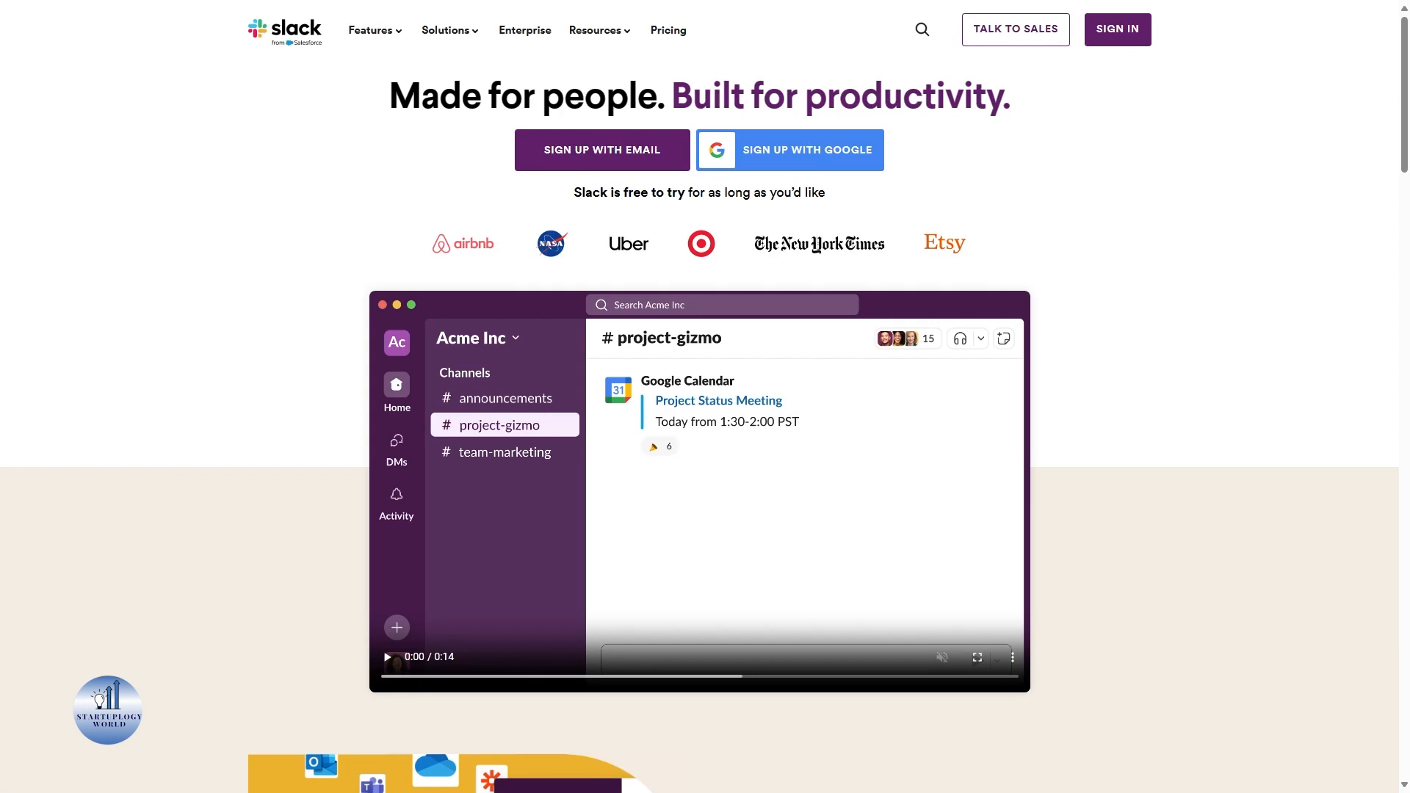
mouse_move(120, 101)
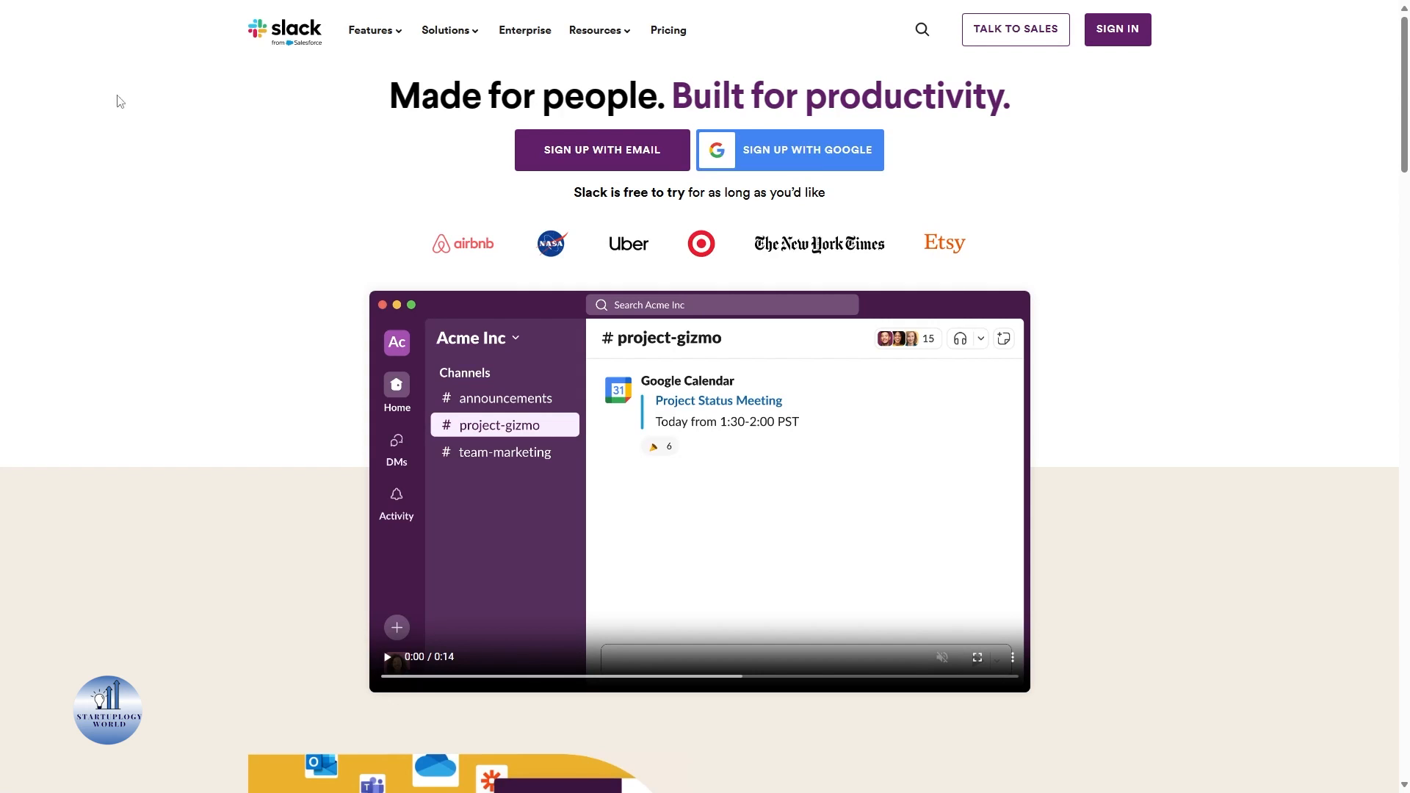
mouse_move(1117, 29)
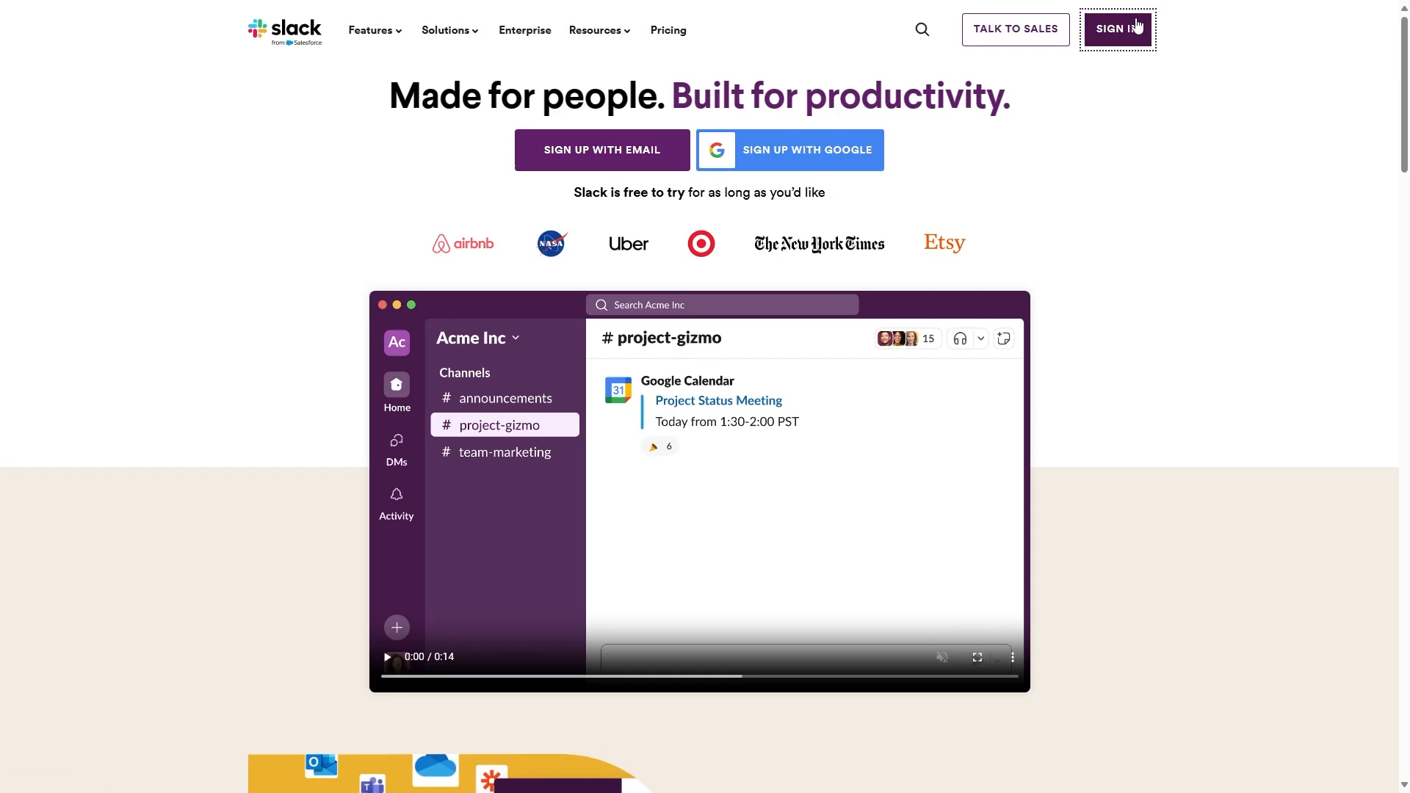
- Sign in to Slack from the homepage to reach the ONYX workspace
left_click(1117, 28)
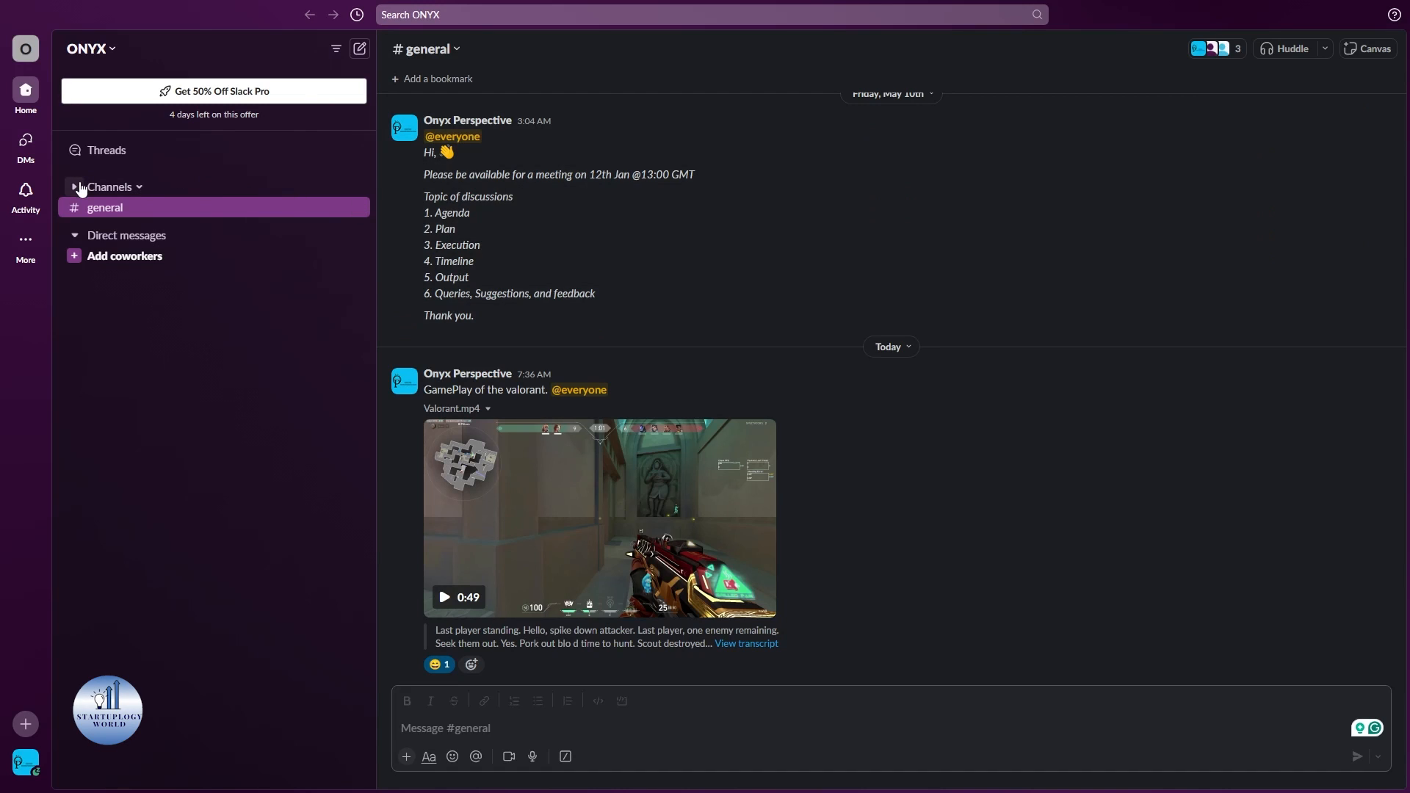
- Expand the ONYX Channels list to show budget-plan-2022, random, team-general and team-update
left_click(74, 185)
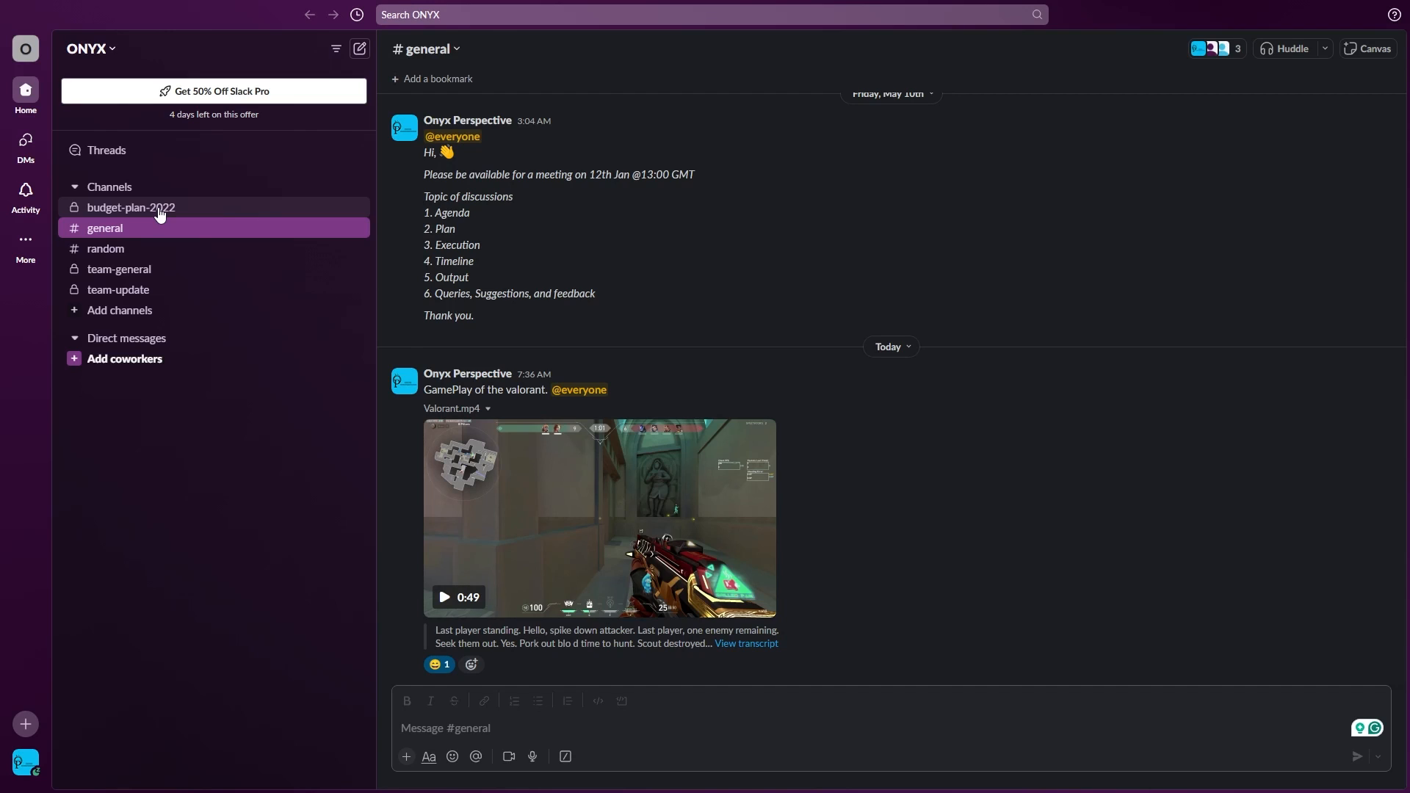
- Open the budget-plan-2022 channel details on the Settings tab
right_click(105, 227)
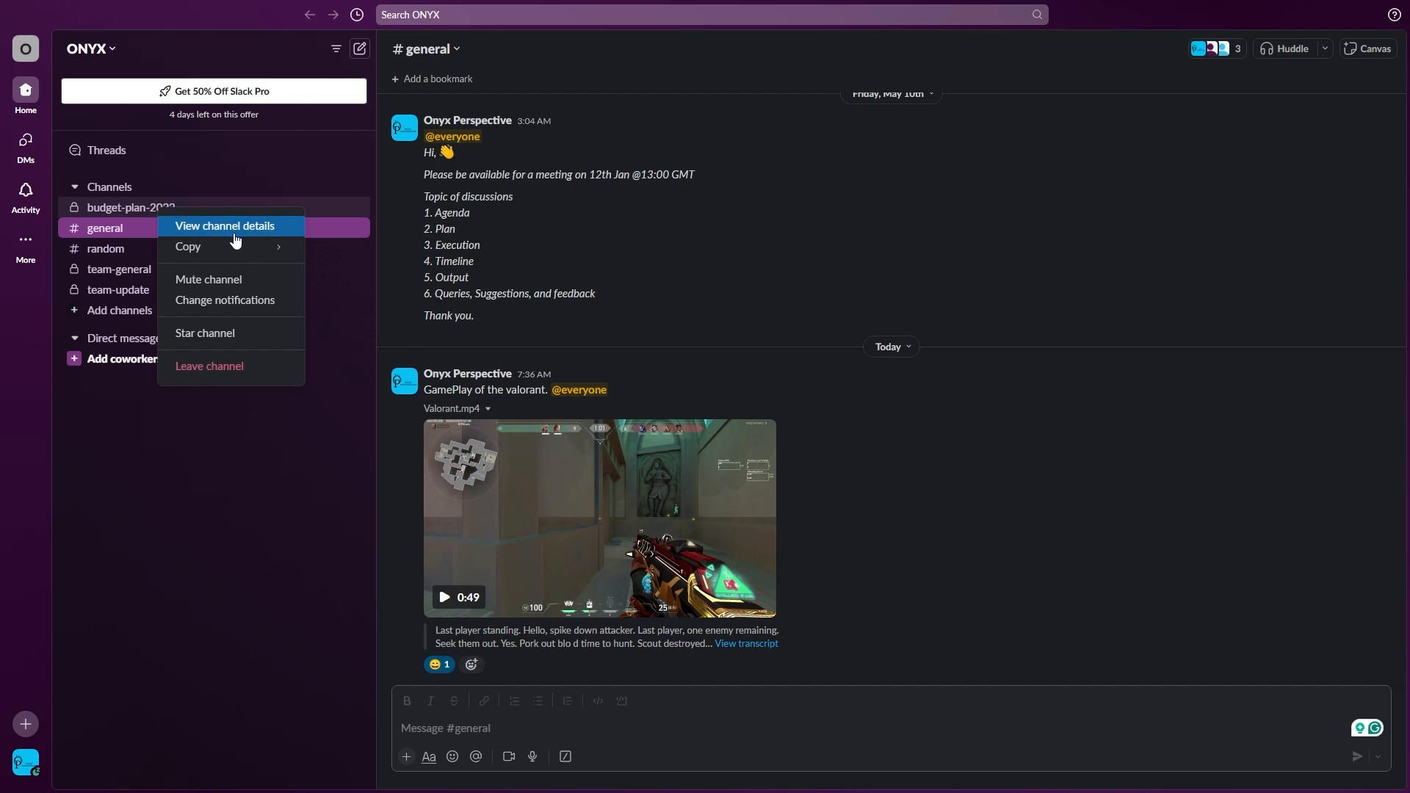
mouse_move(249, 235)
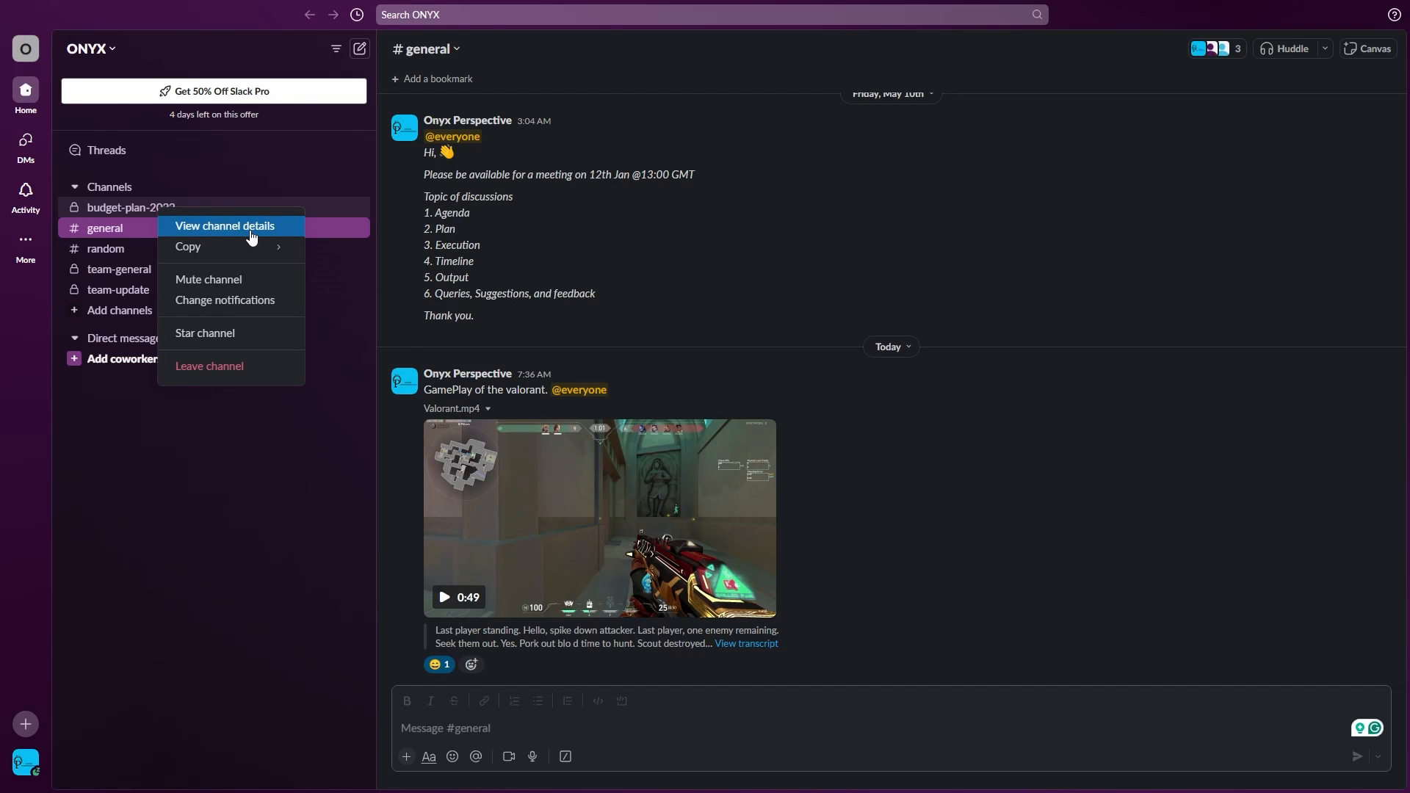
left_click(224, 225)
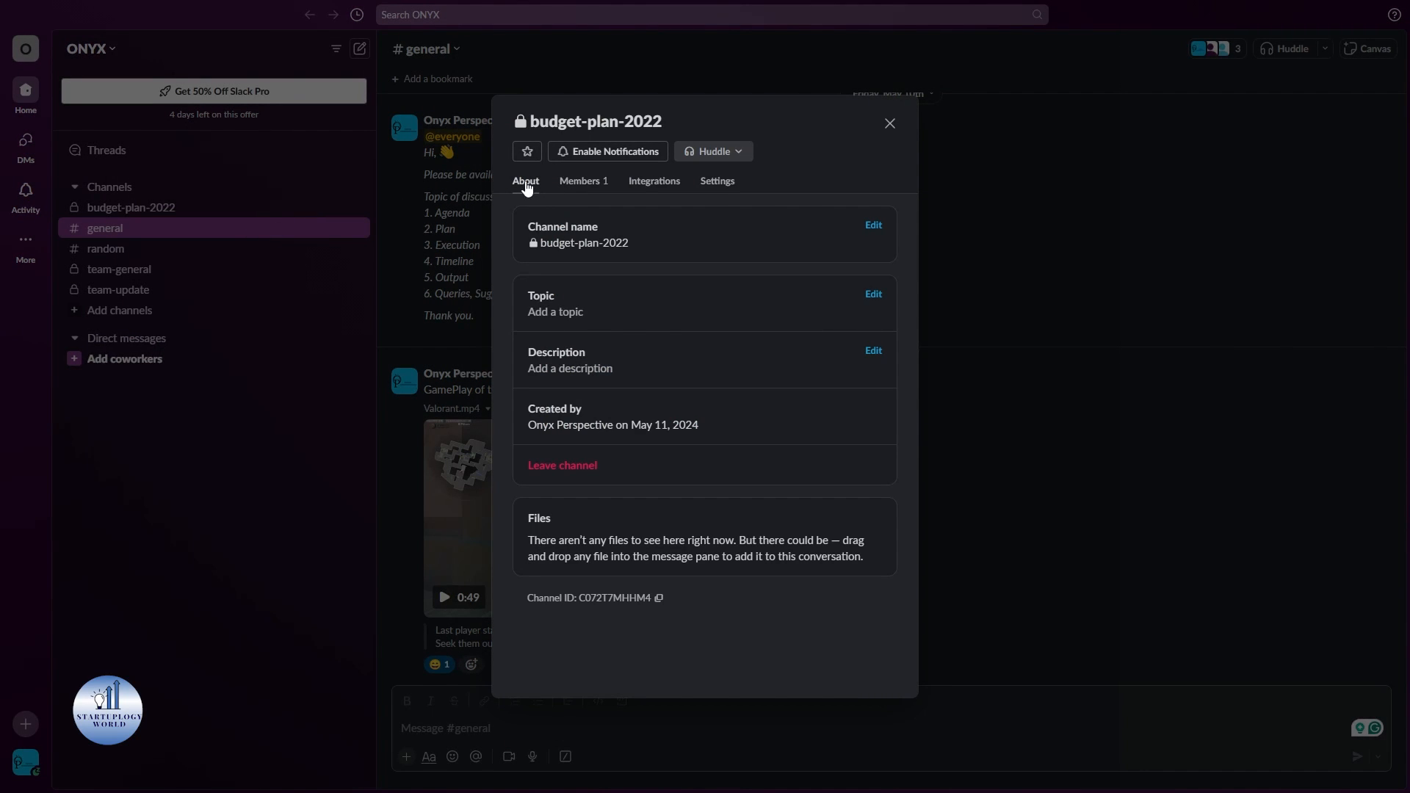
mouse_move(764, 183)
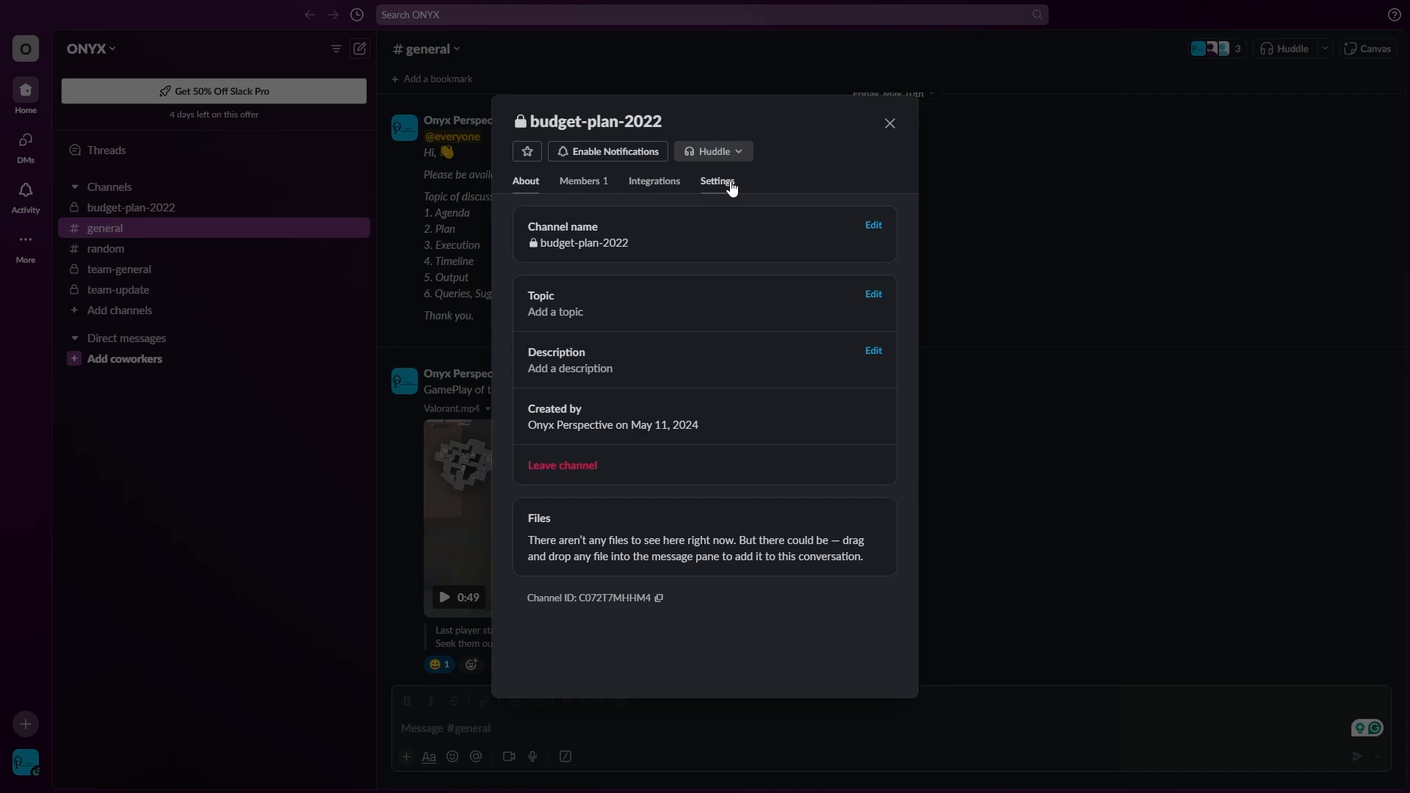
left_click(717, 181)
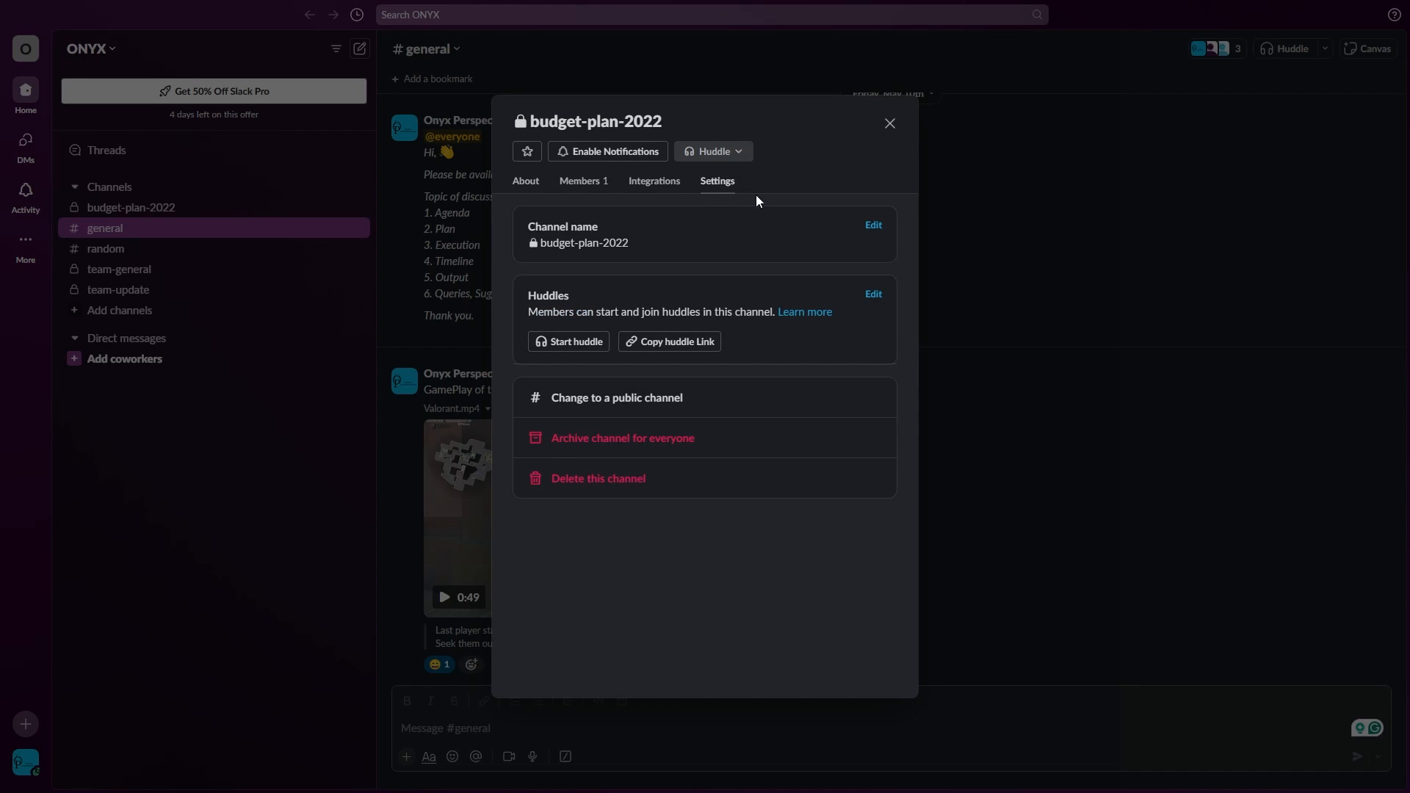
mouse_move(597, 477)
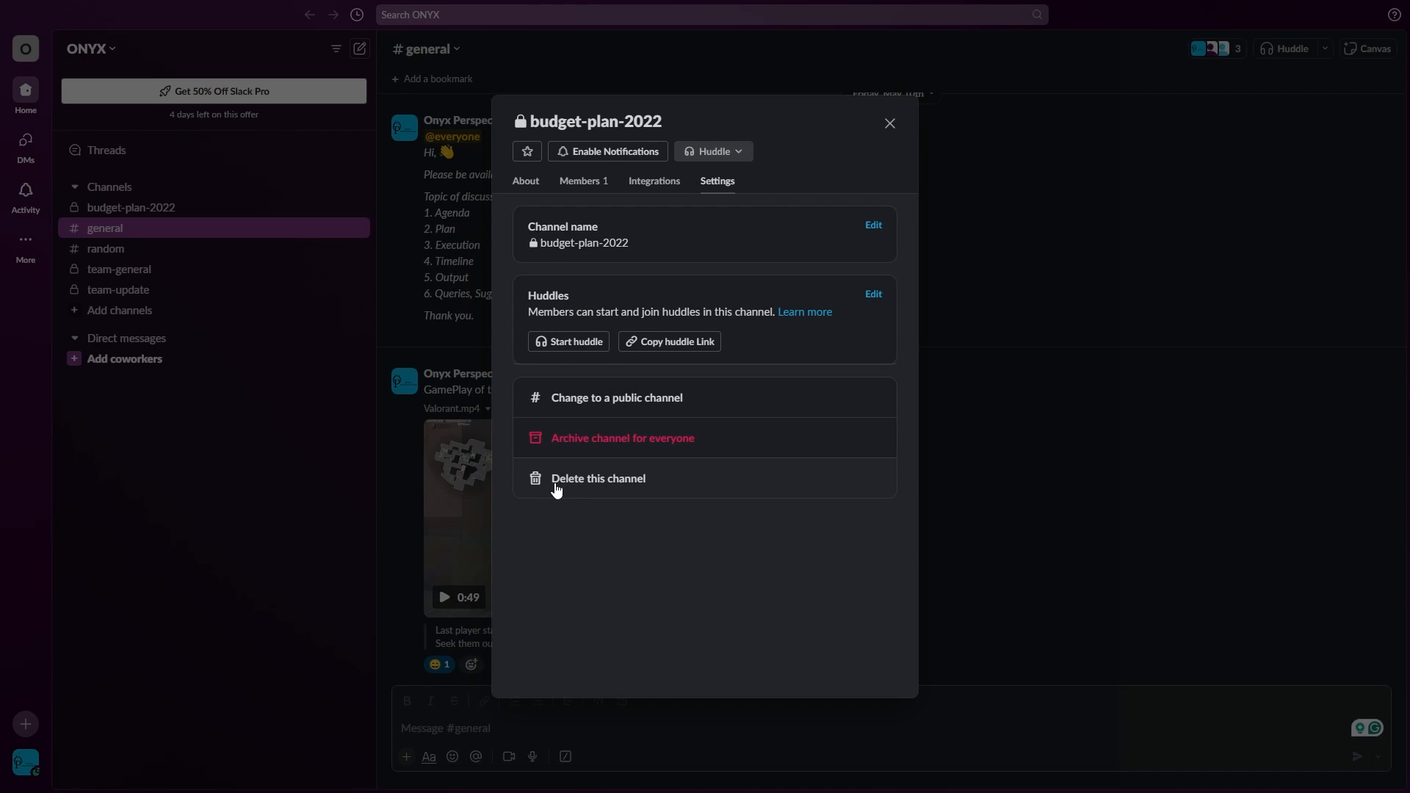
mouse_move(664, 478)
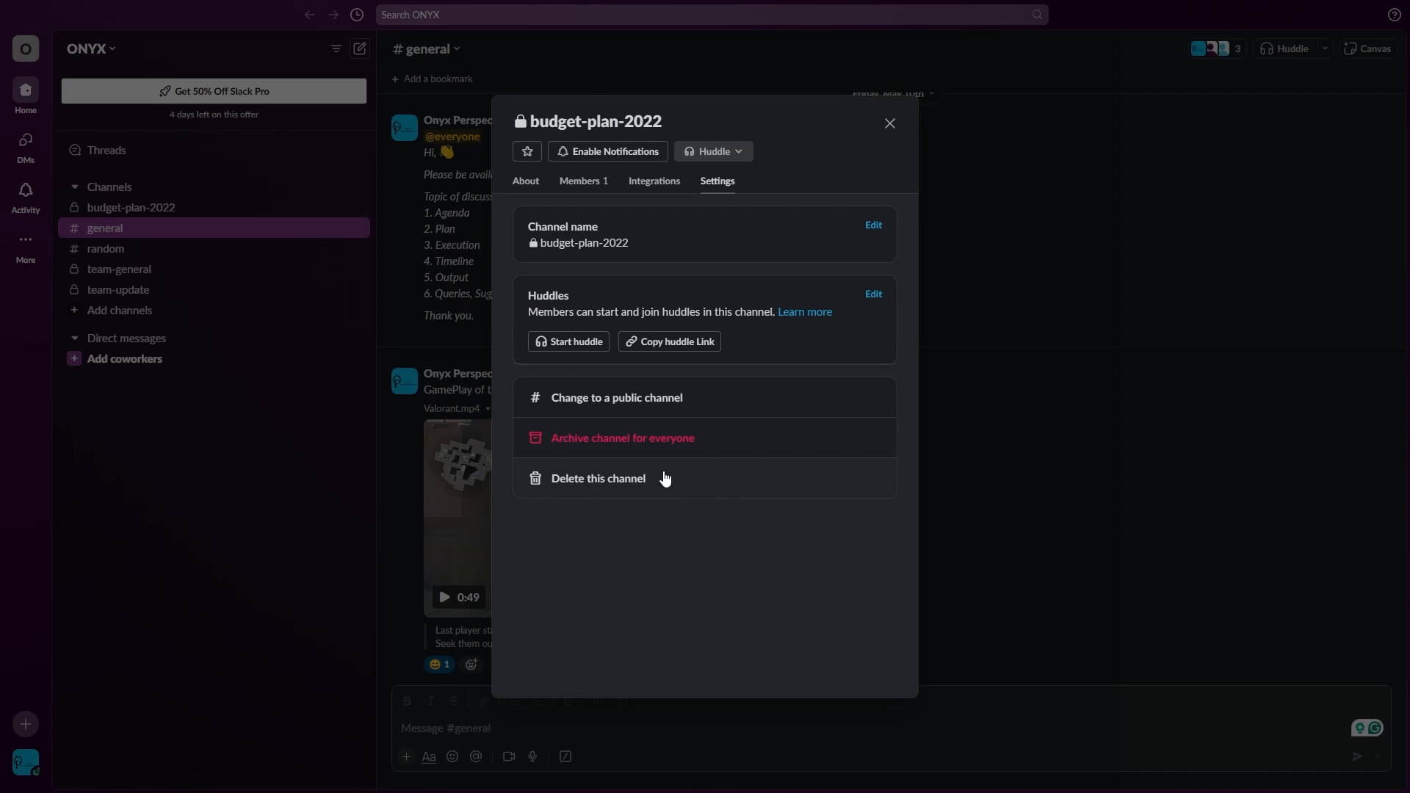
- Permanently delete budget-plan-2022, acknowledging the permanent-deletion checkbox
left_click(597, 477)
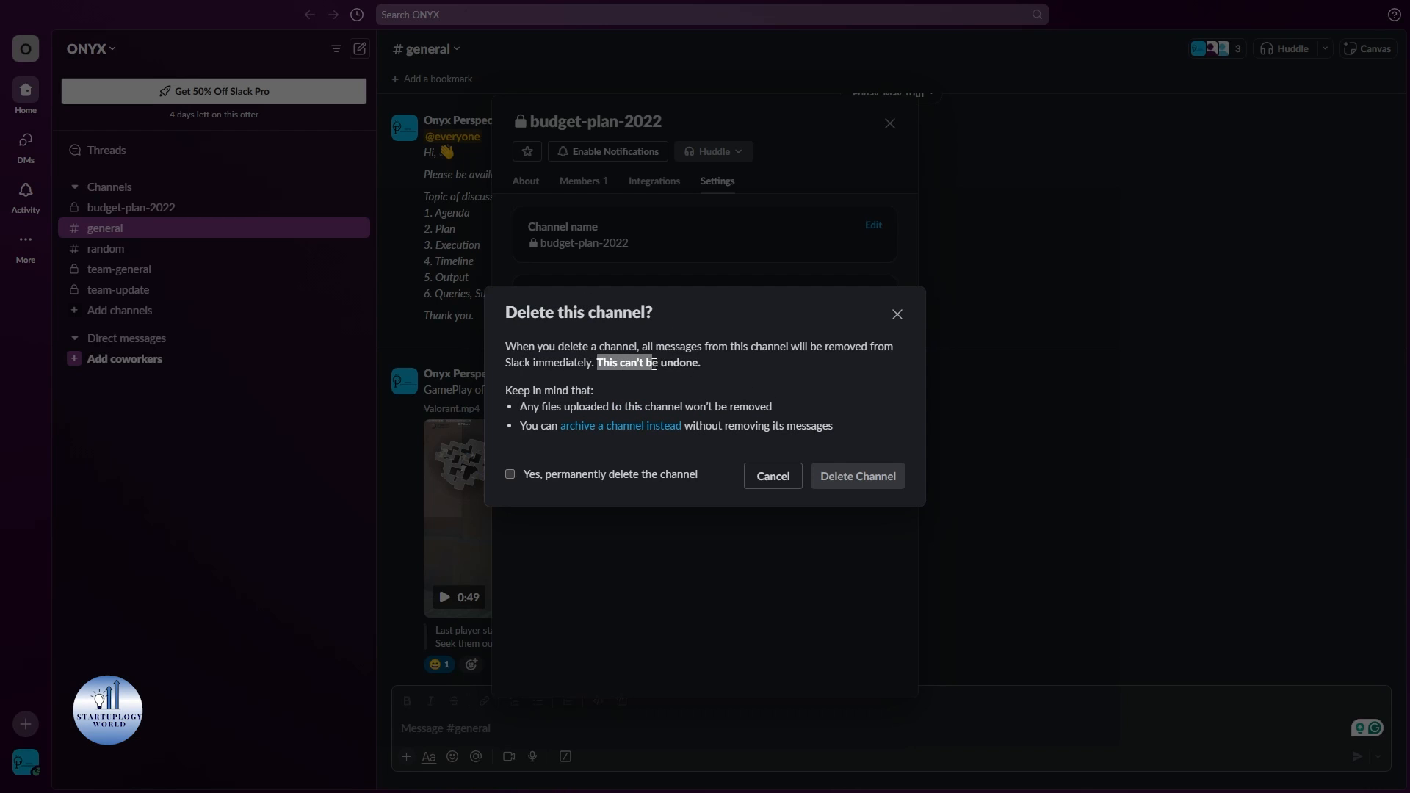
mouse_move(615, 388)
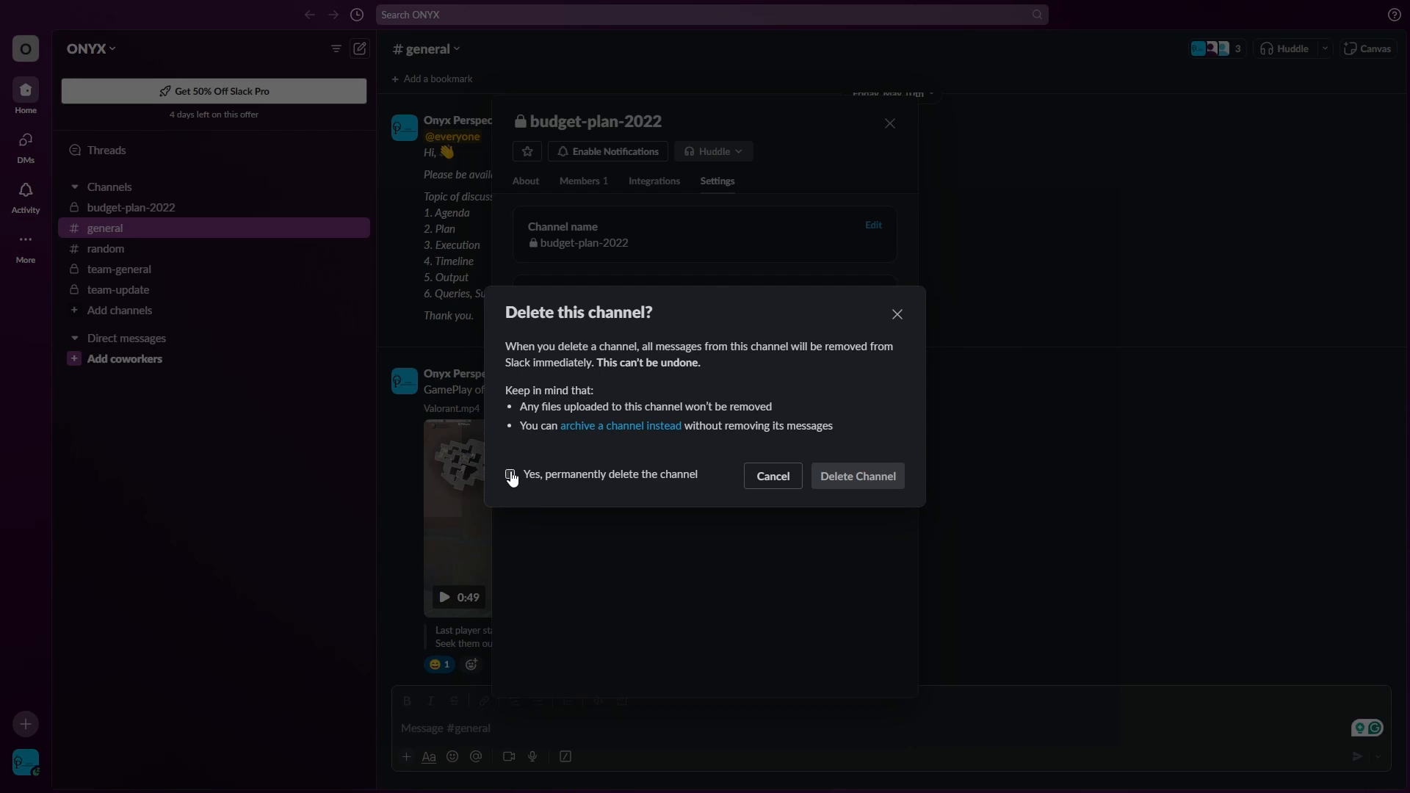
left_click(509, 475)
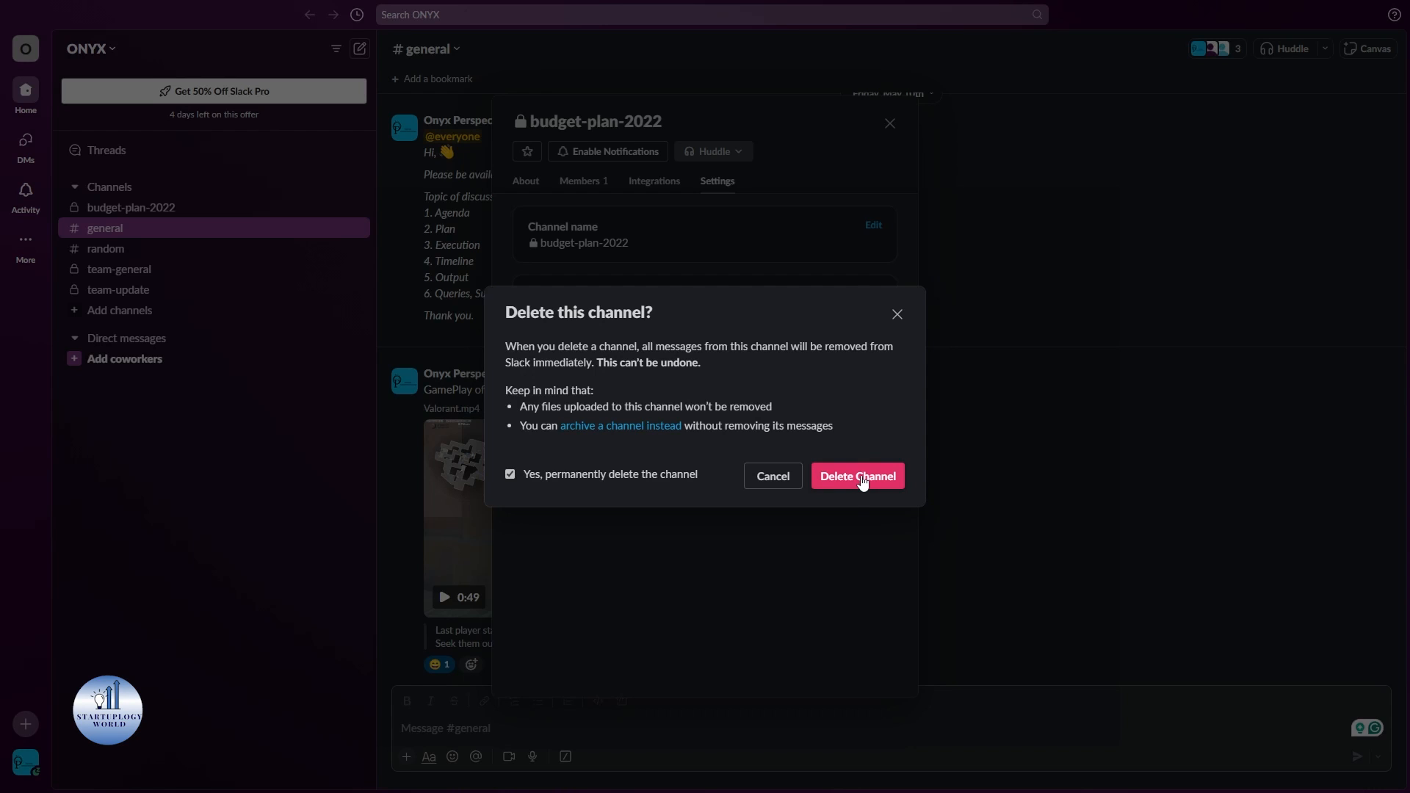
left_click(855, 476)
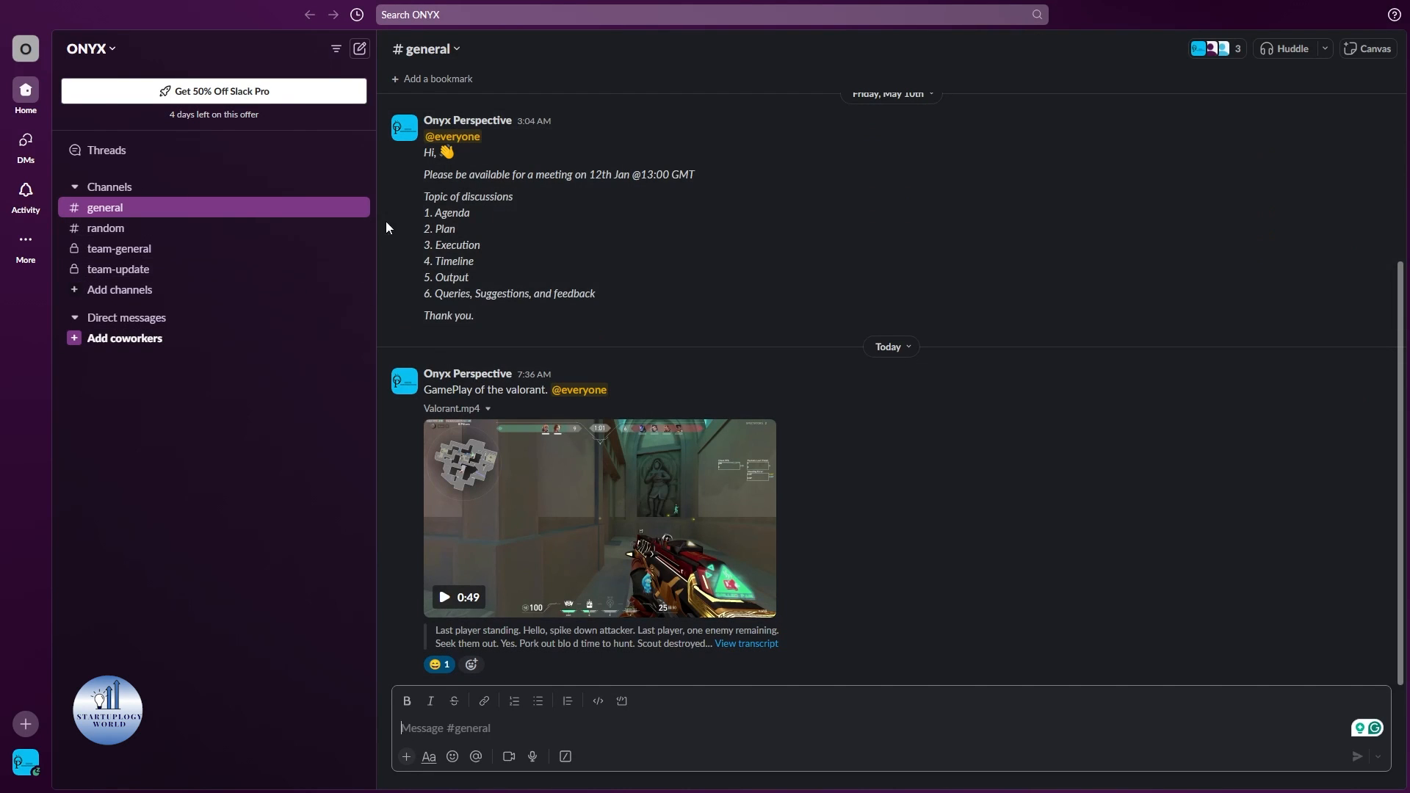
mouse_move(125, 249)
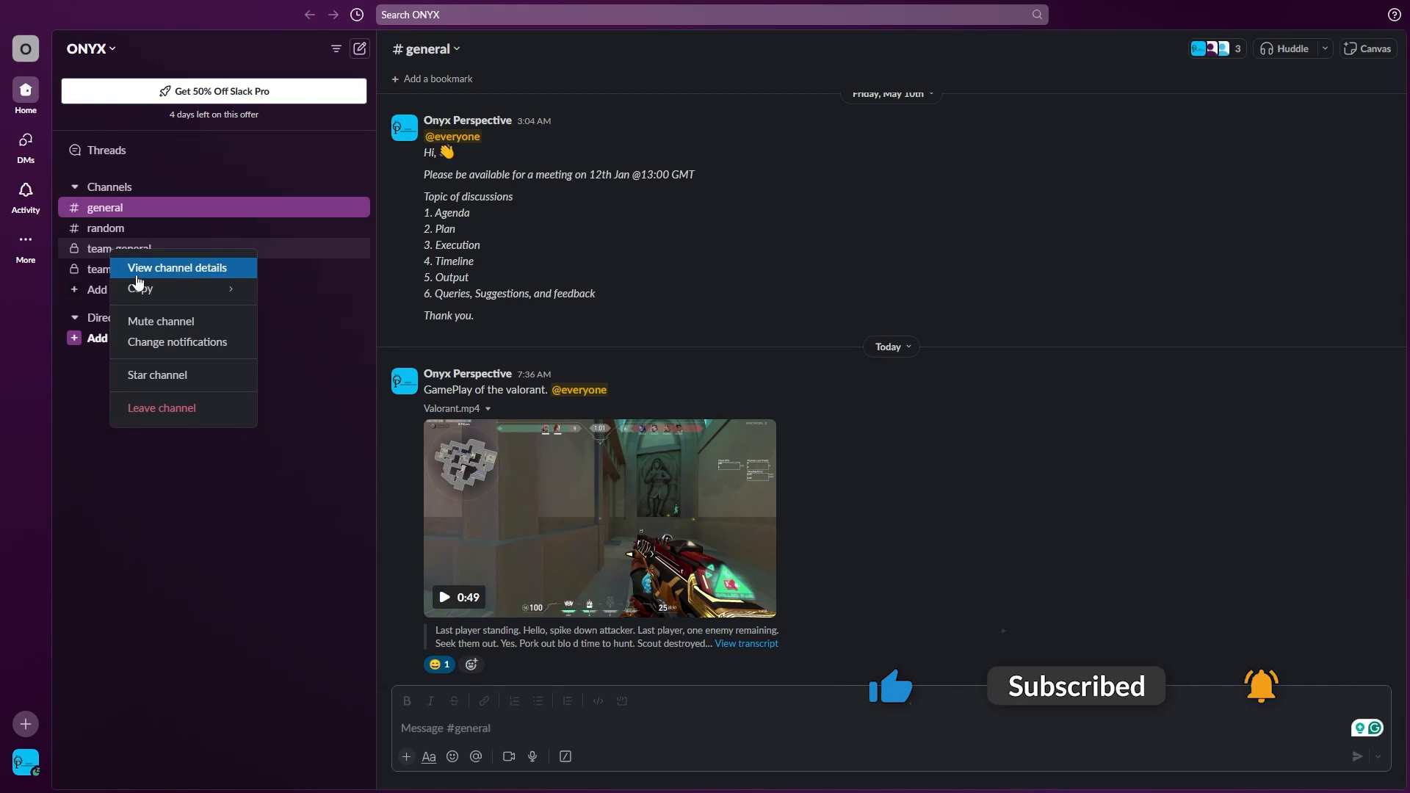
- Open the team-general channel details on the Settings tab
left_click(177, 267)
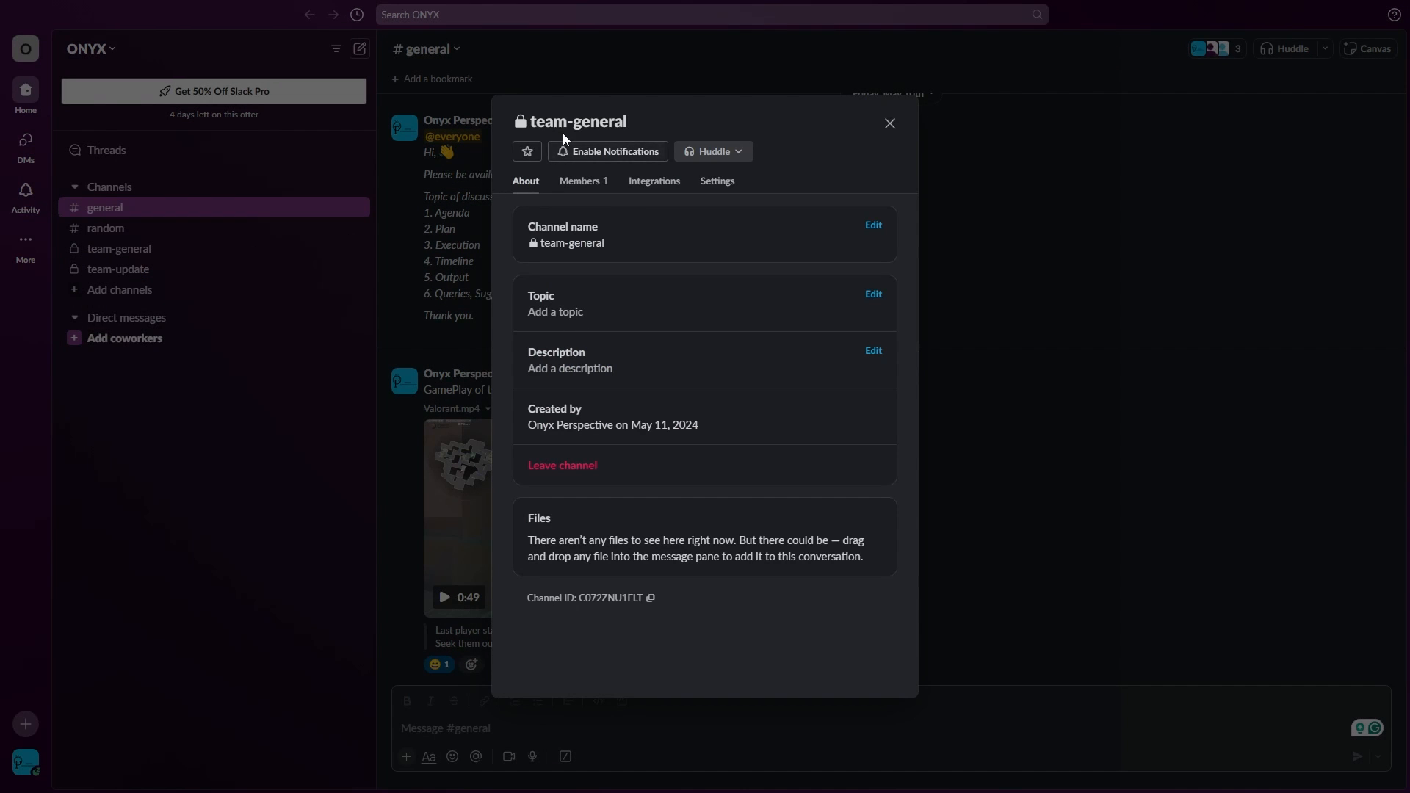
mouse_move(717, 186)
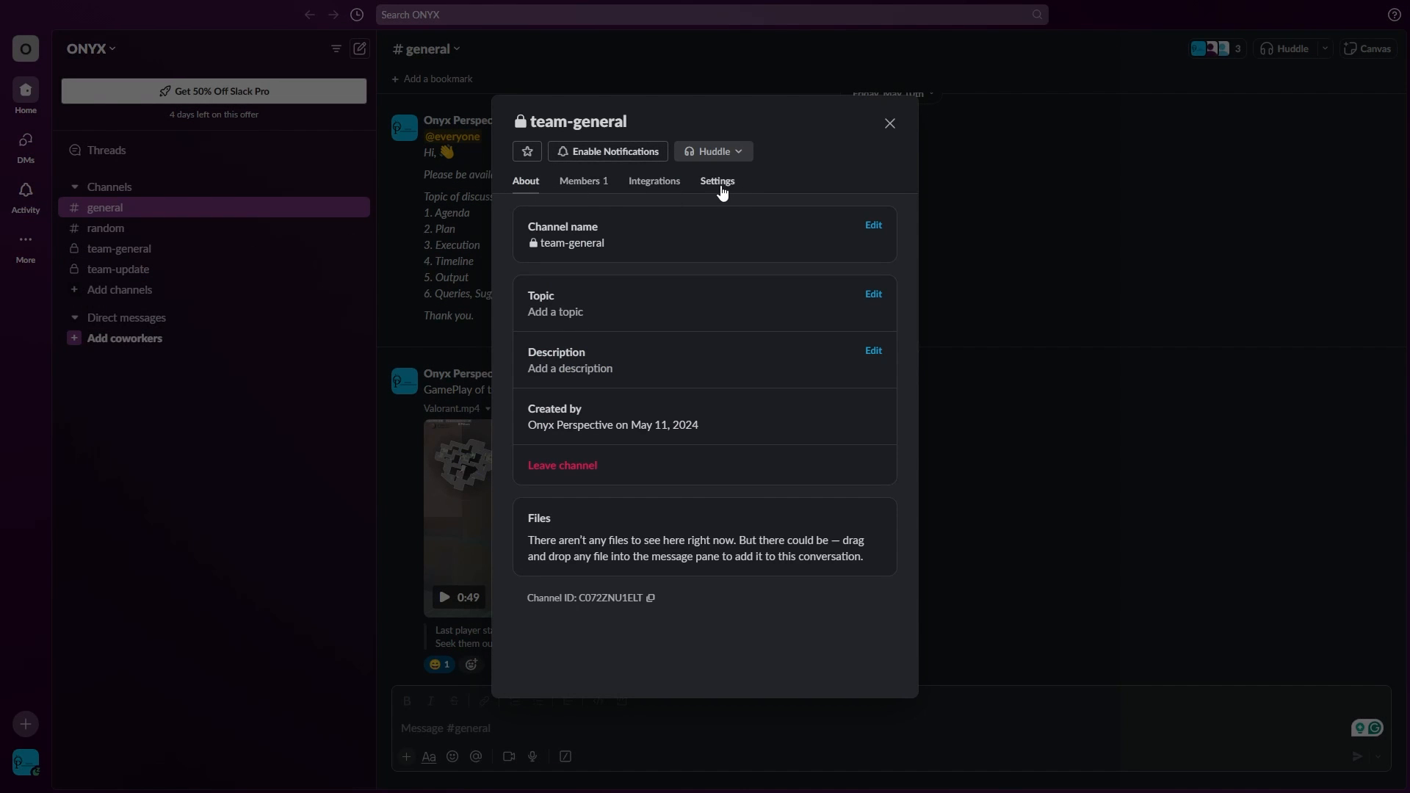
left_click(716, 180)
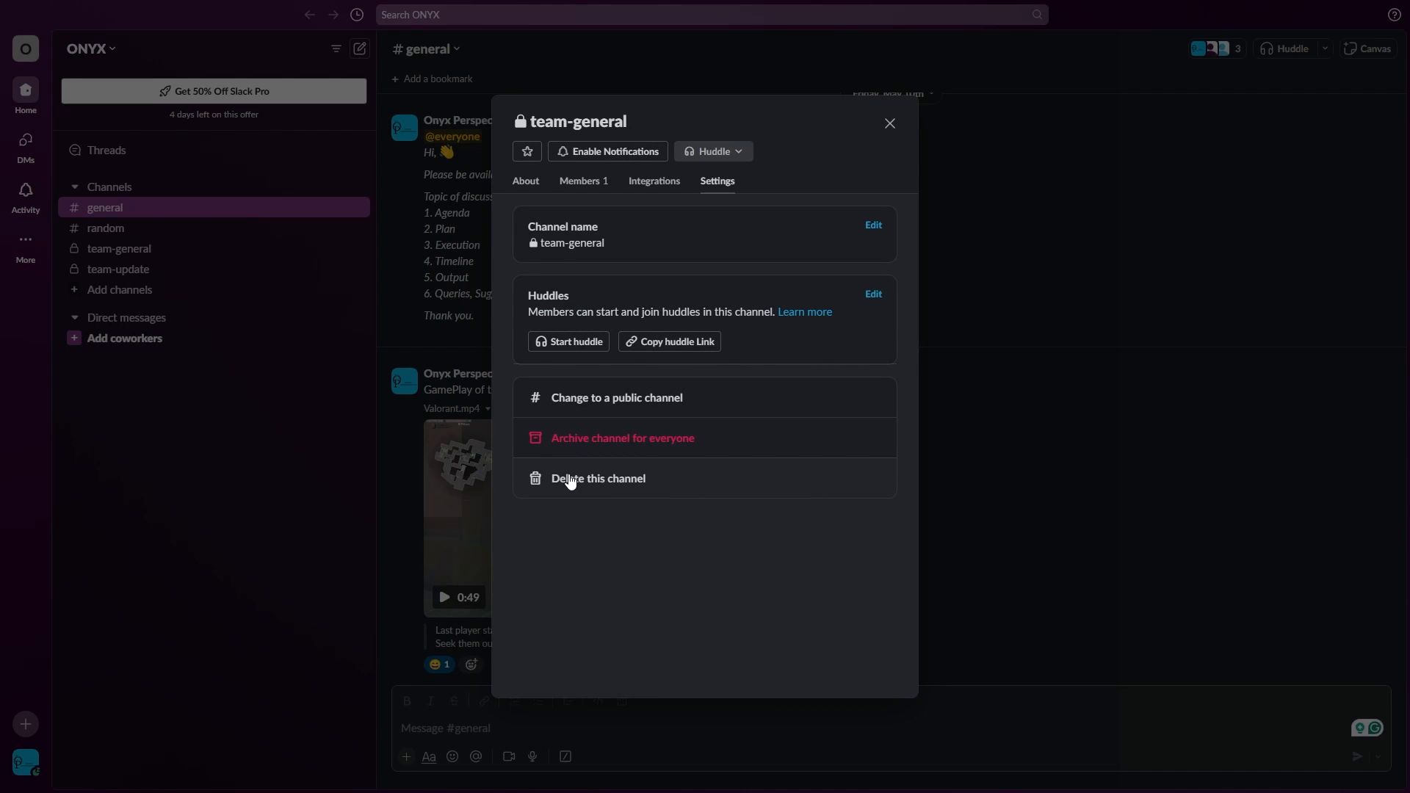
- Permanently delete the team-general channel via Delete this channel
left_click(599, 477)
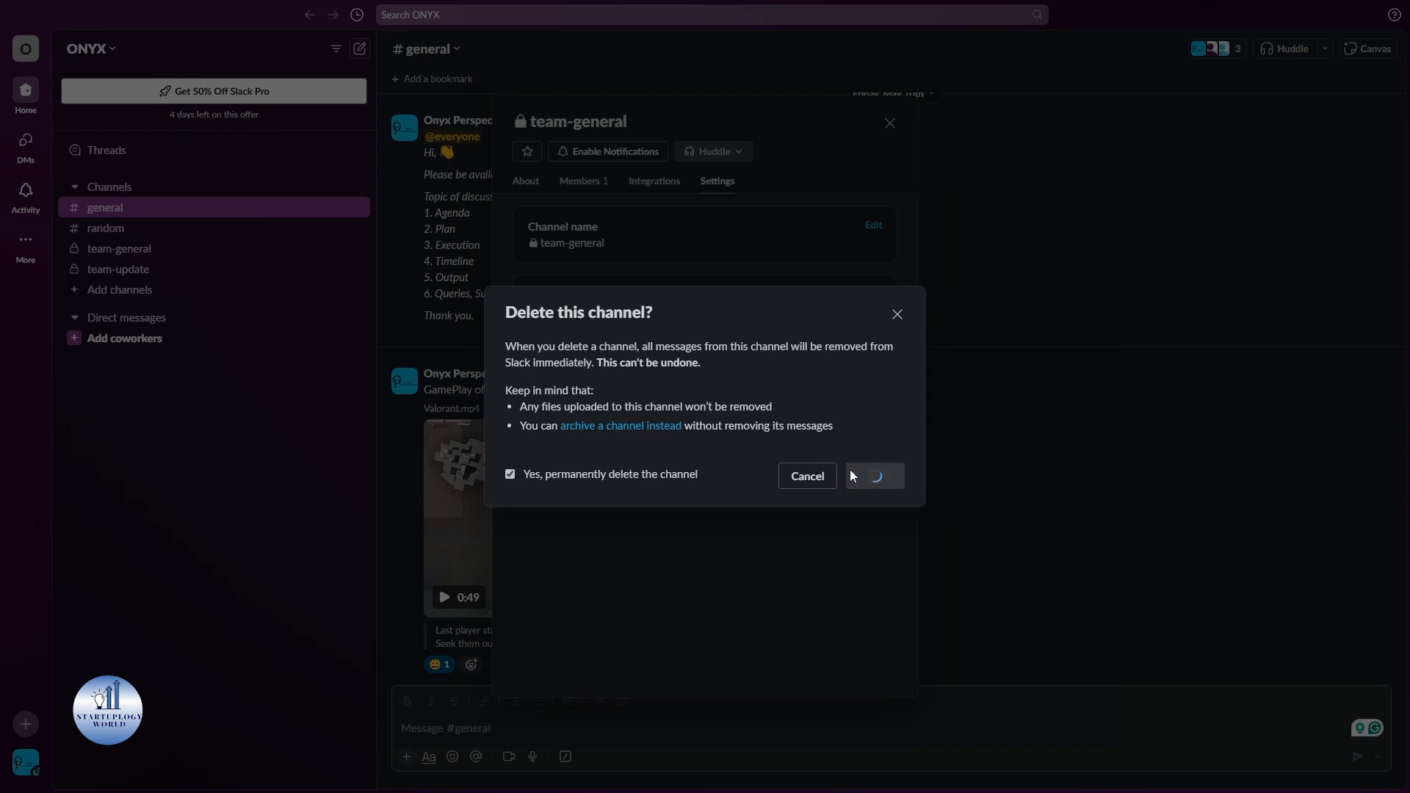
left_click(873, 475)
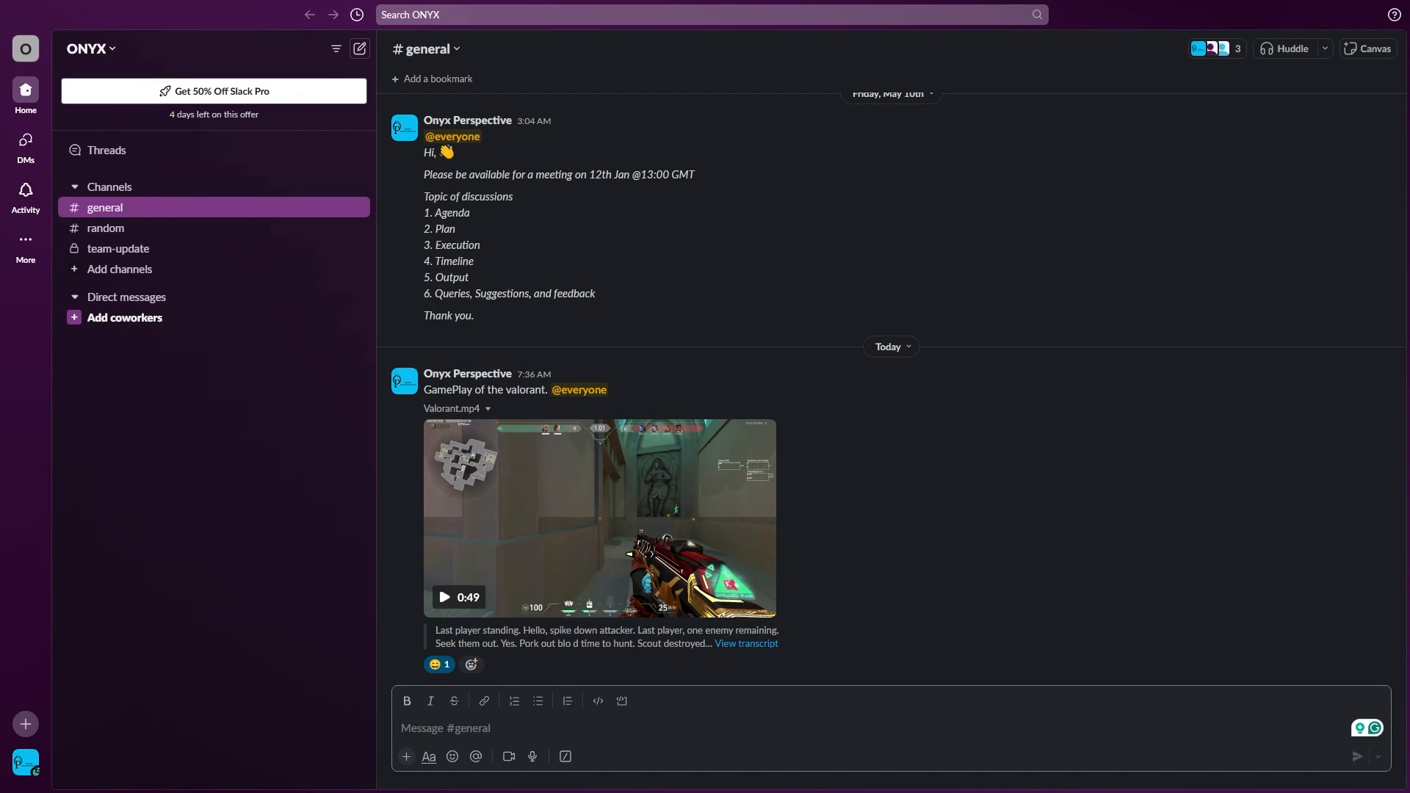